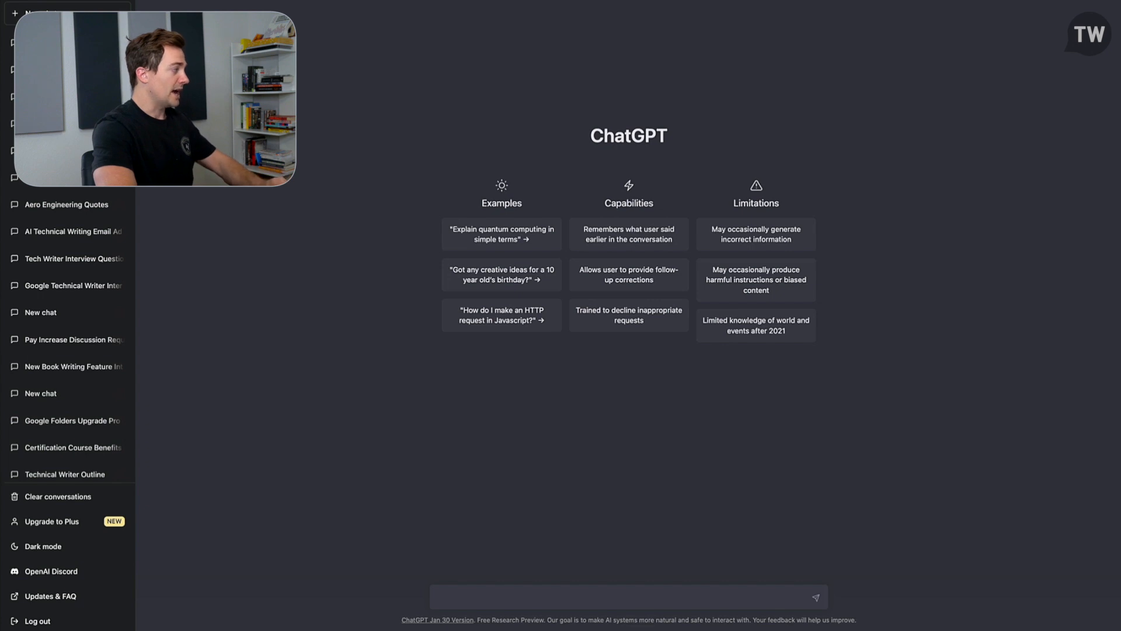
mouse_move(565, 235)
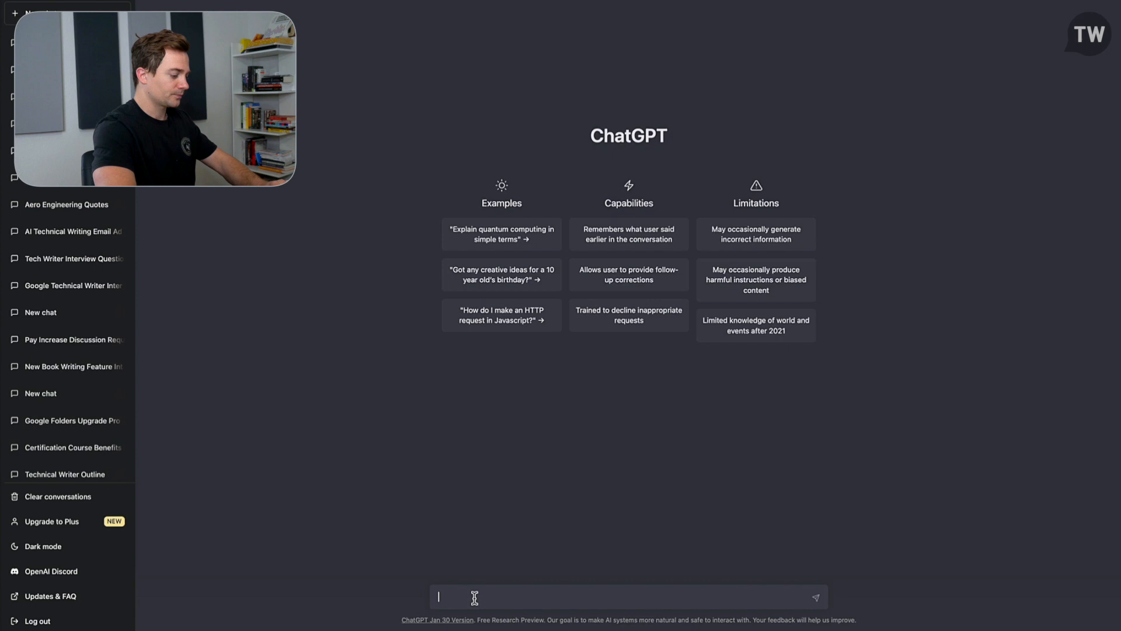
Draft the prompt 'Provide a list of interview questions for a UX writer position at Google'.
type("Provide a list of interview questions for a UX writer position at Google")
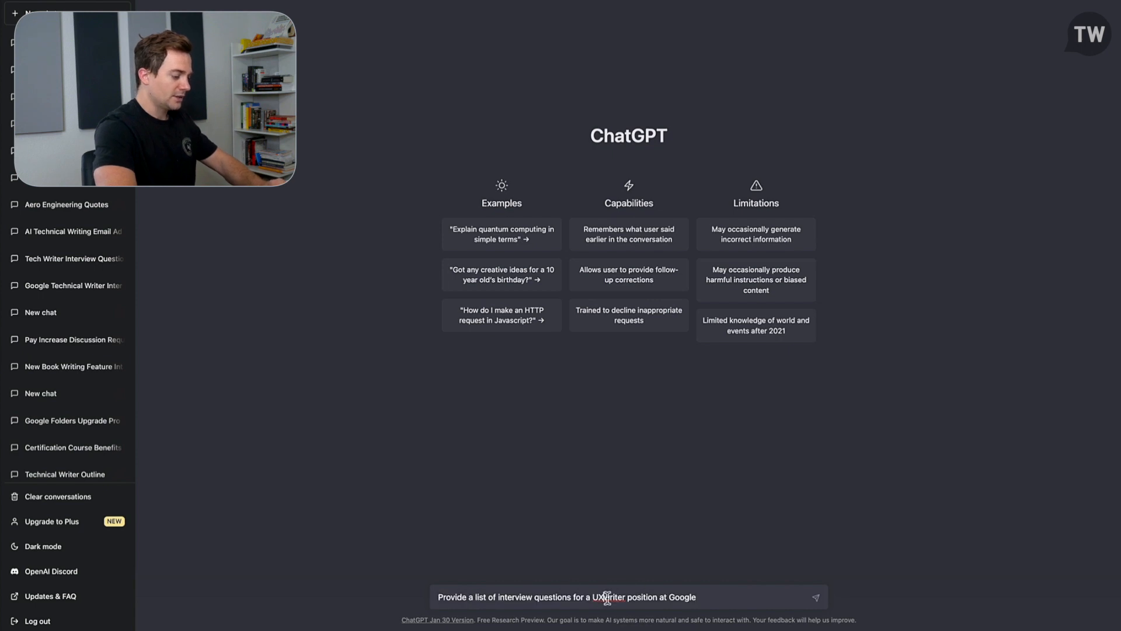
scroll("down", 3)
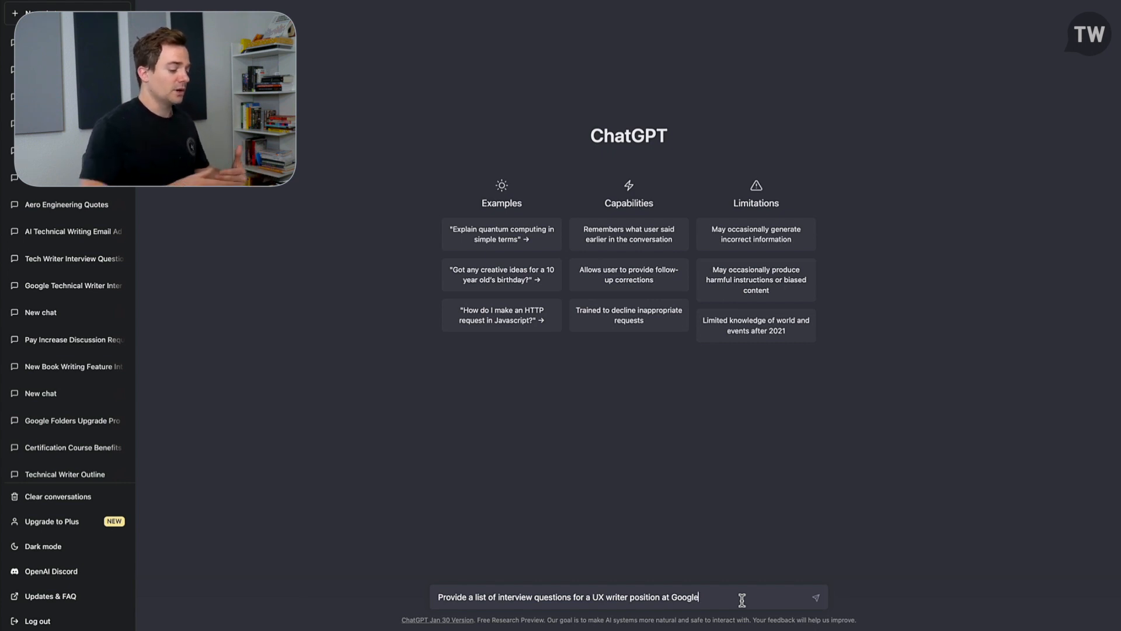
Send the prompt and receive ten UX writer interview questions for Google.
left_click(815, 596)
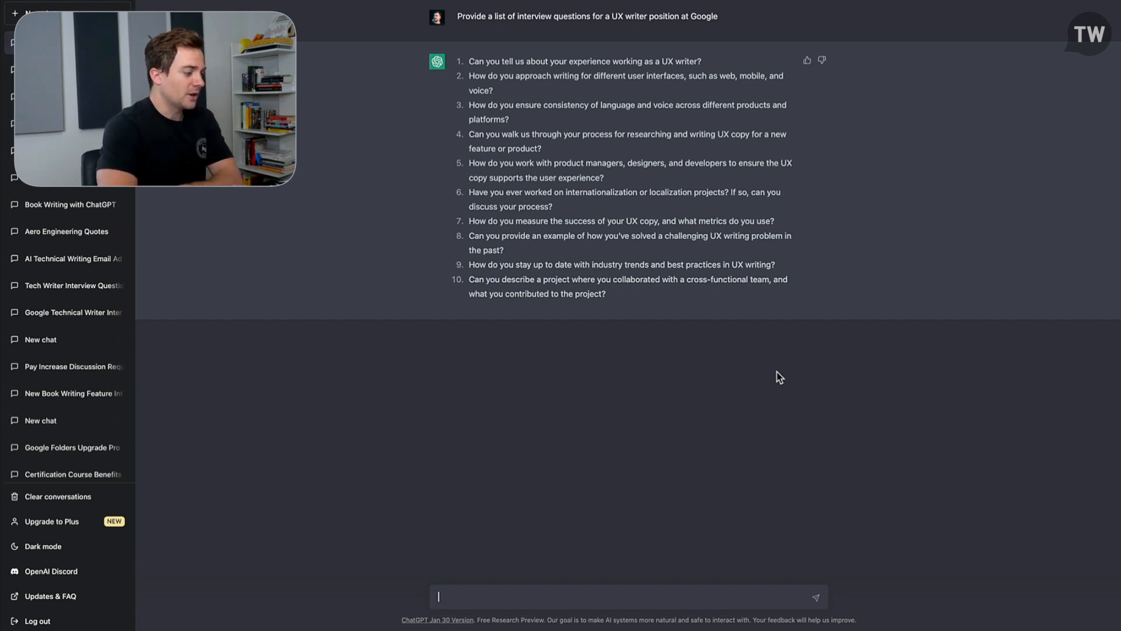
mouse_move(701, 84)
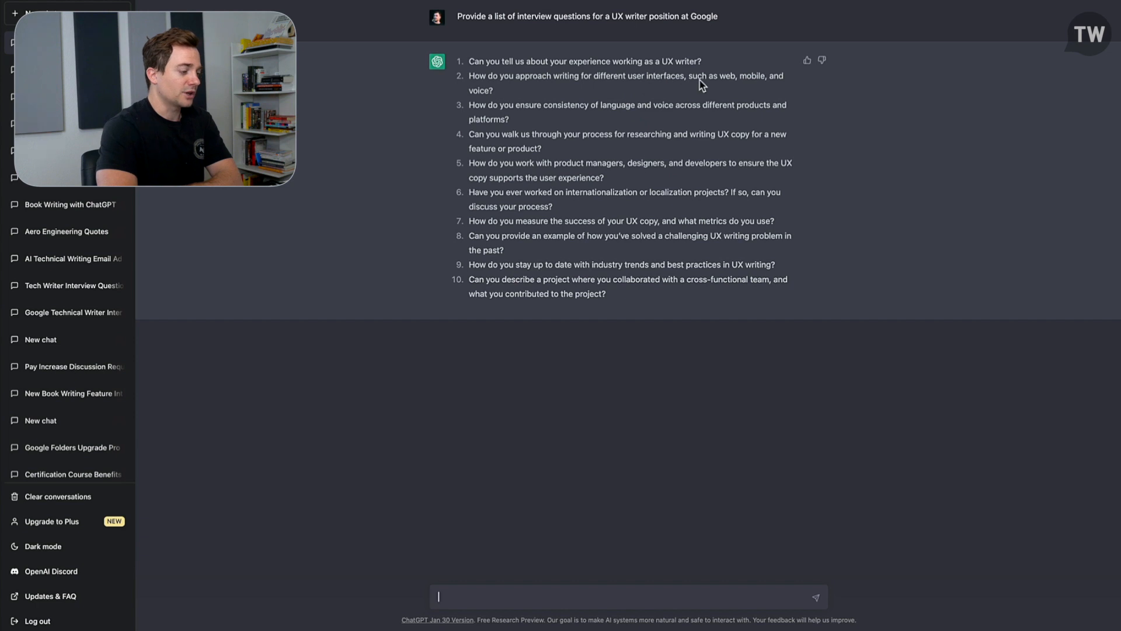
mouse_move(589, 91)
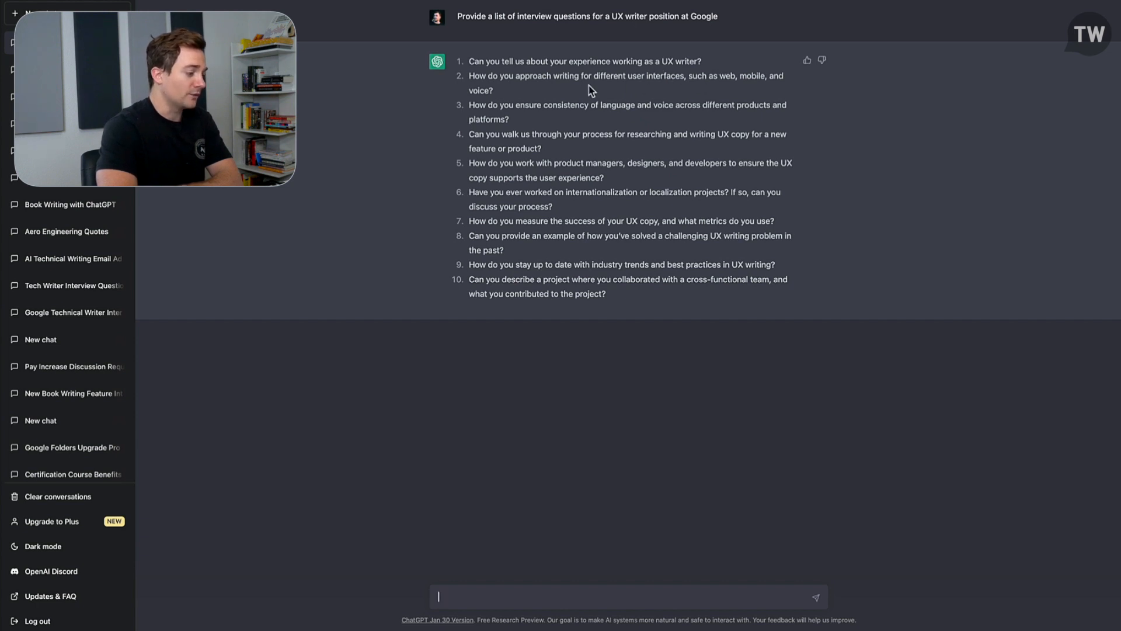
mouse_move(511, 147)
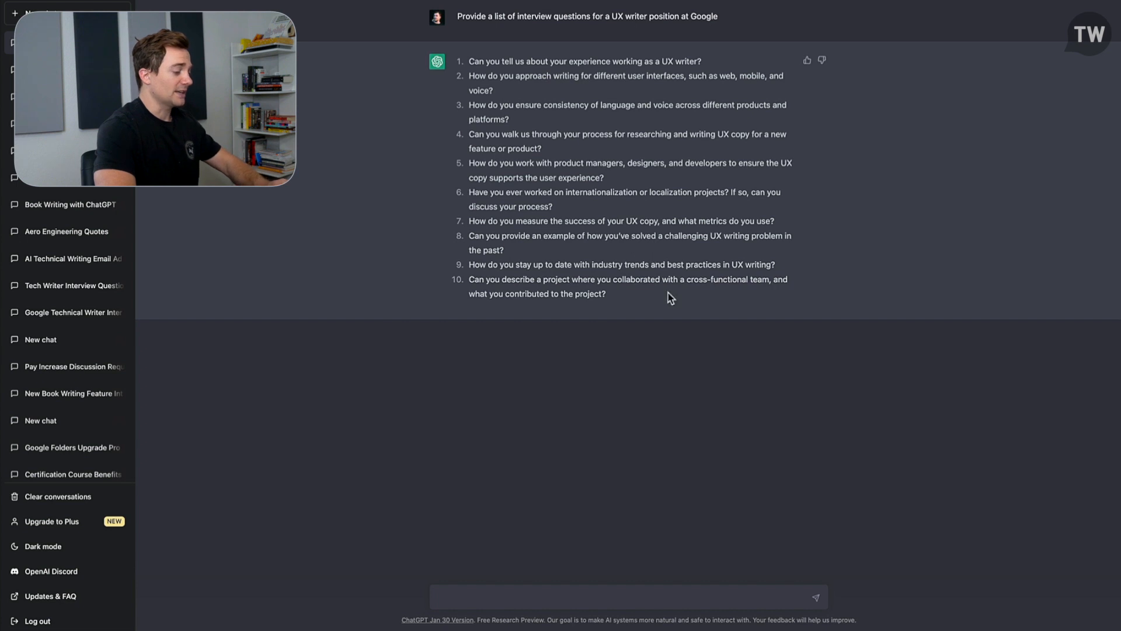
left_click(626, 597)
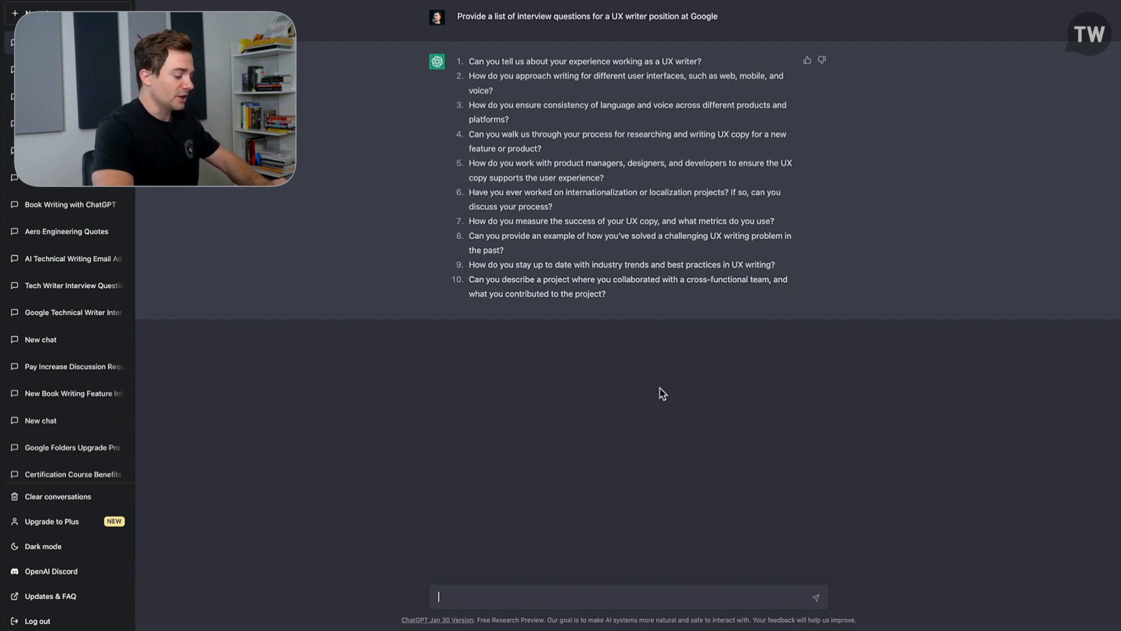
Request an ideal answer to question 10 with fintech examples and highlight the main-challenge sentence.
type("Provide an ideal answer to number 10 using detailed examples")
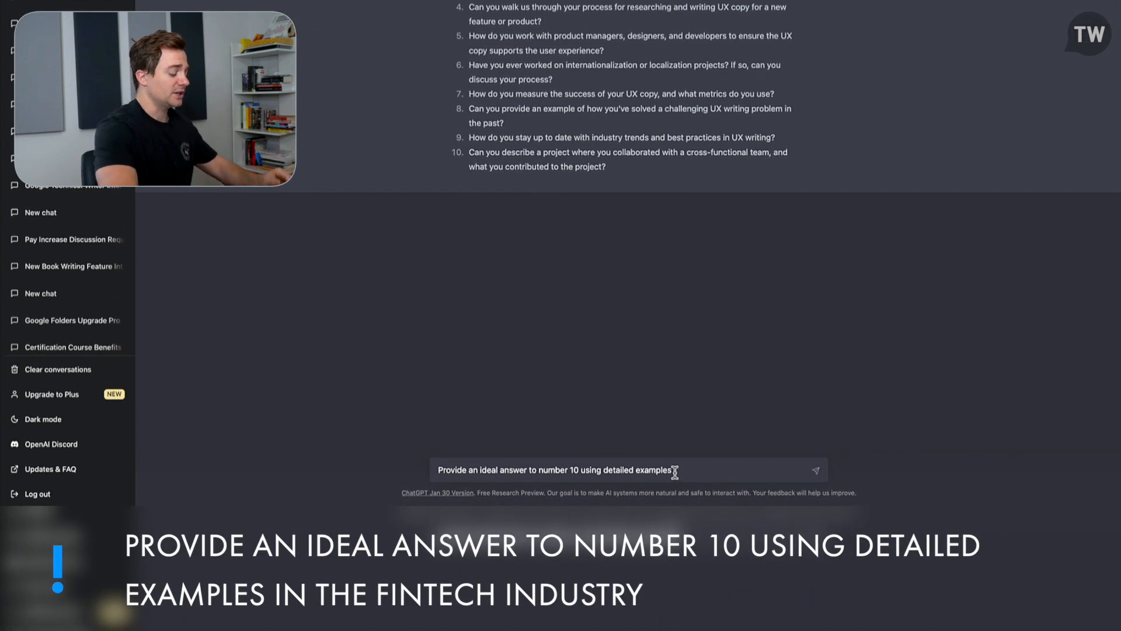
type("in t")
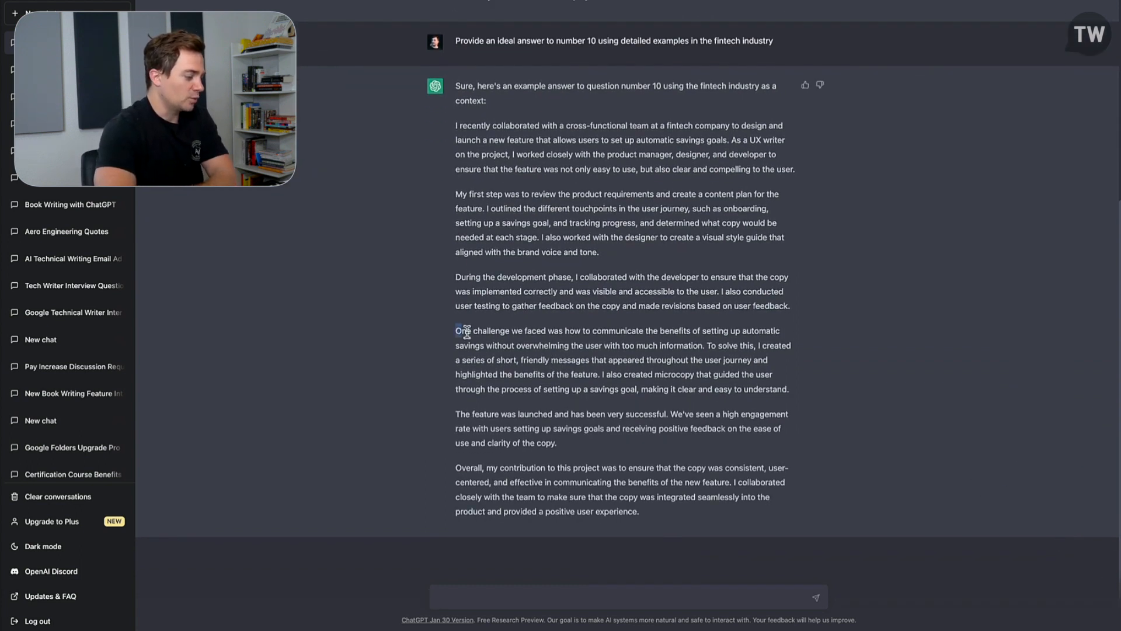
left_click_drag(455, 331, 692, 345)
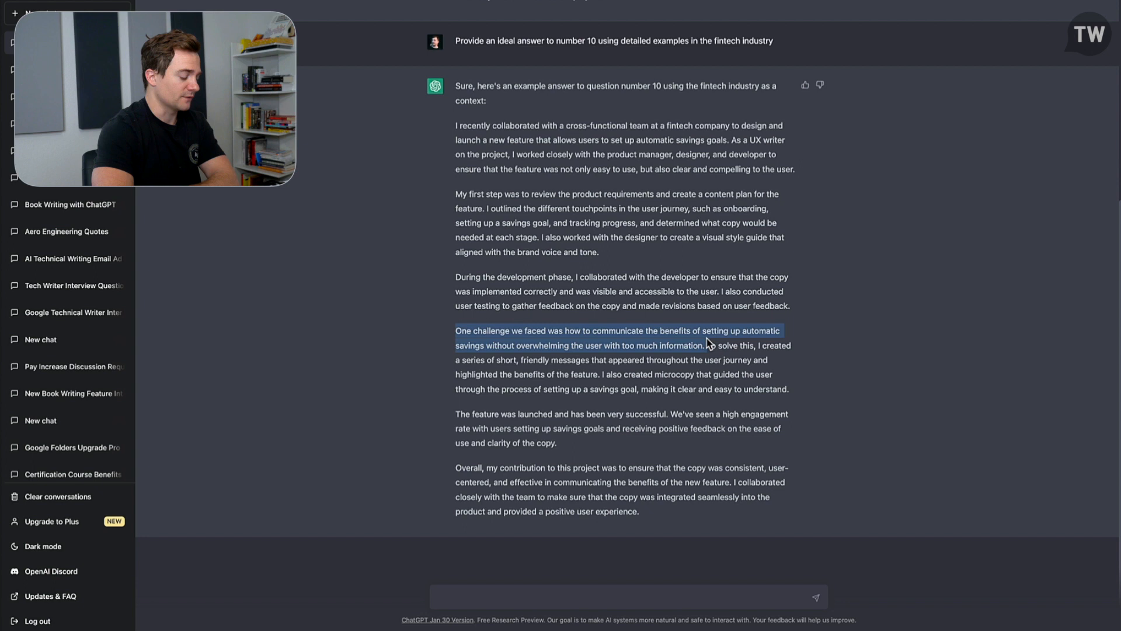
mouse_move(660, 349)
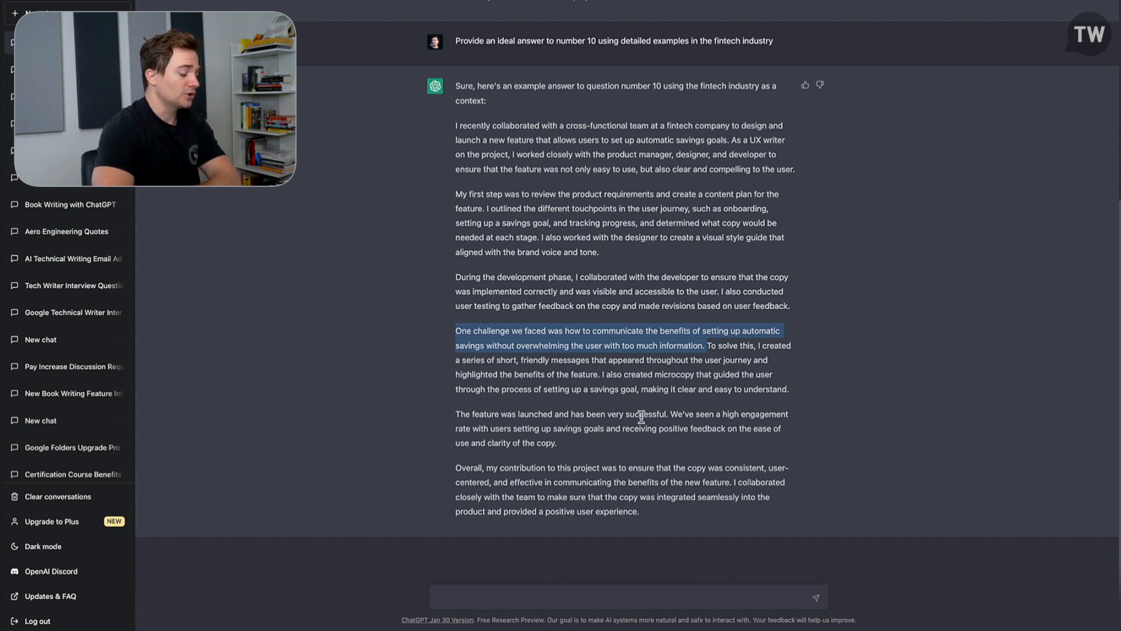
mouse_move(786, 460)
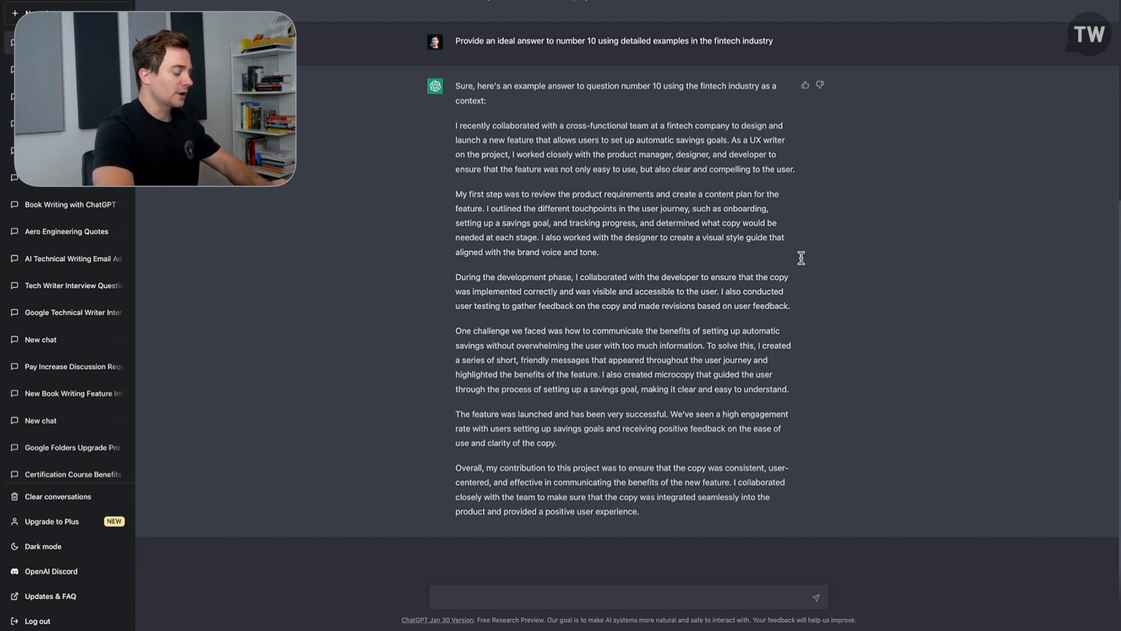
mouse_move(811, 314)
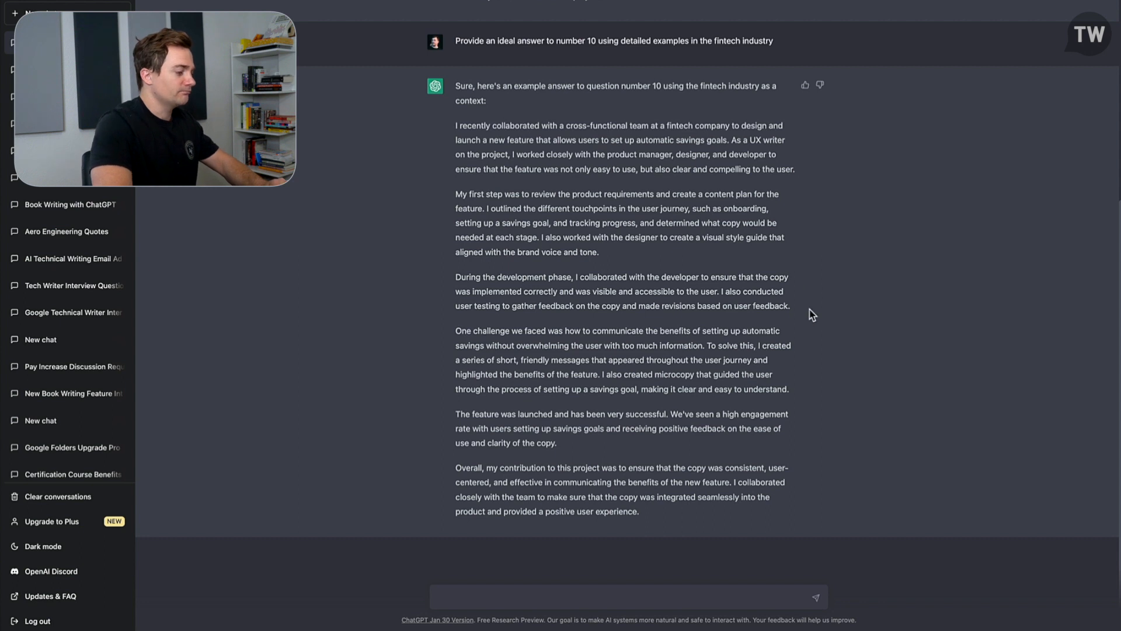
mouse_move(807, 330)
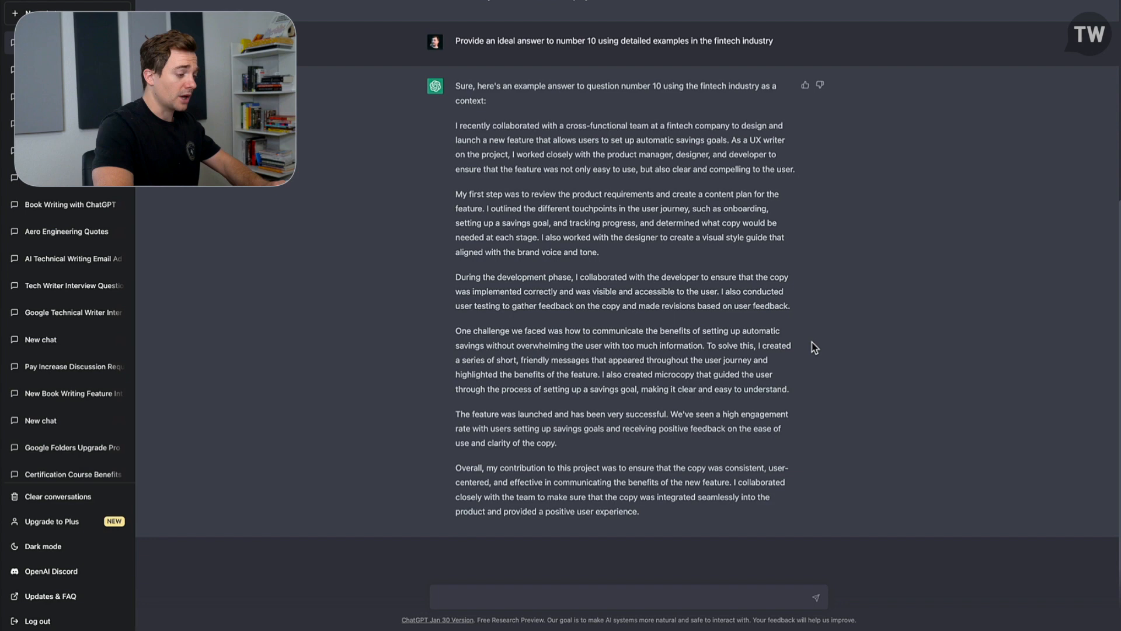
Send a request for challenging, complex fintech-related UX writer interview questions at Google.
left_click(597, 597)
type("Provide a list of challenging and complex interview questions for an UX writer position at Google related to fintech")
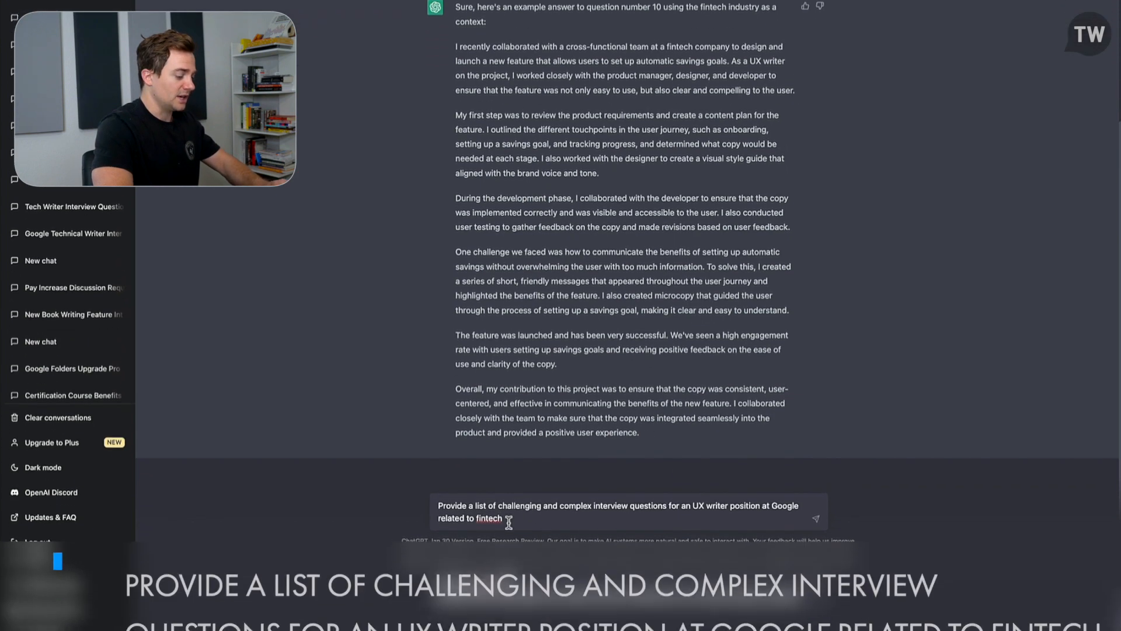
scroll("down", 3)
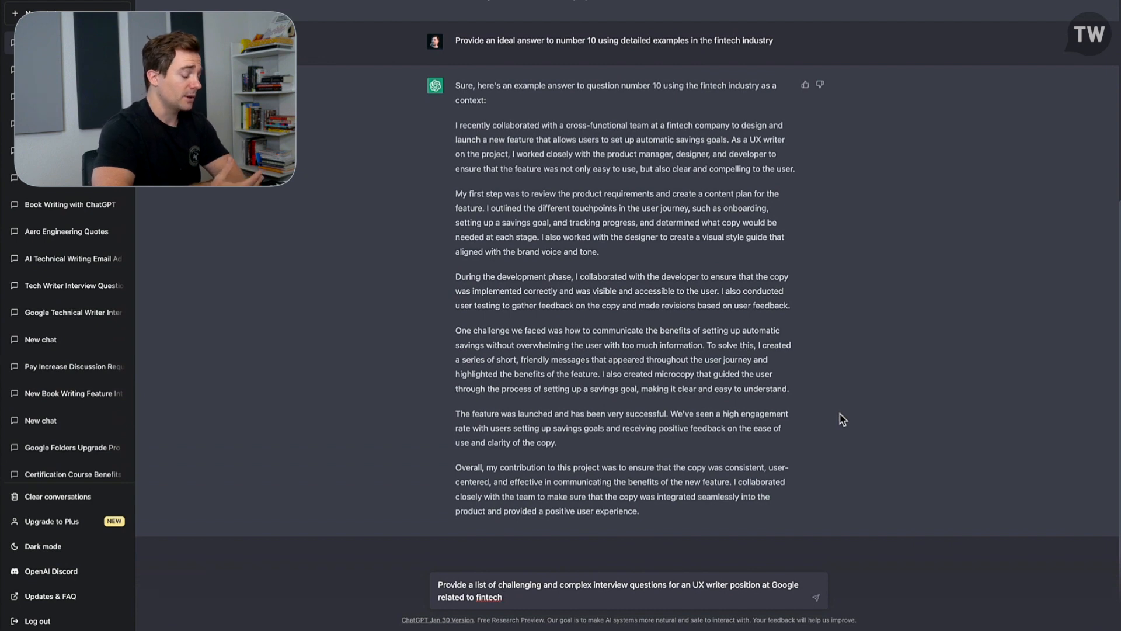
left_click(816, 596)
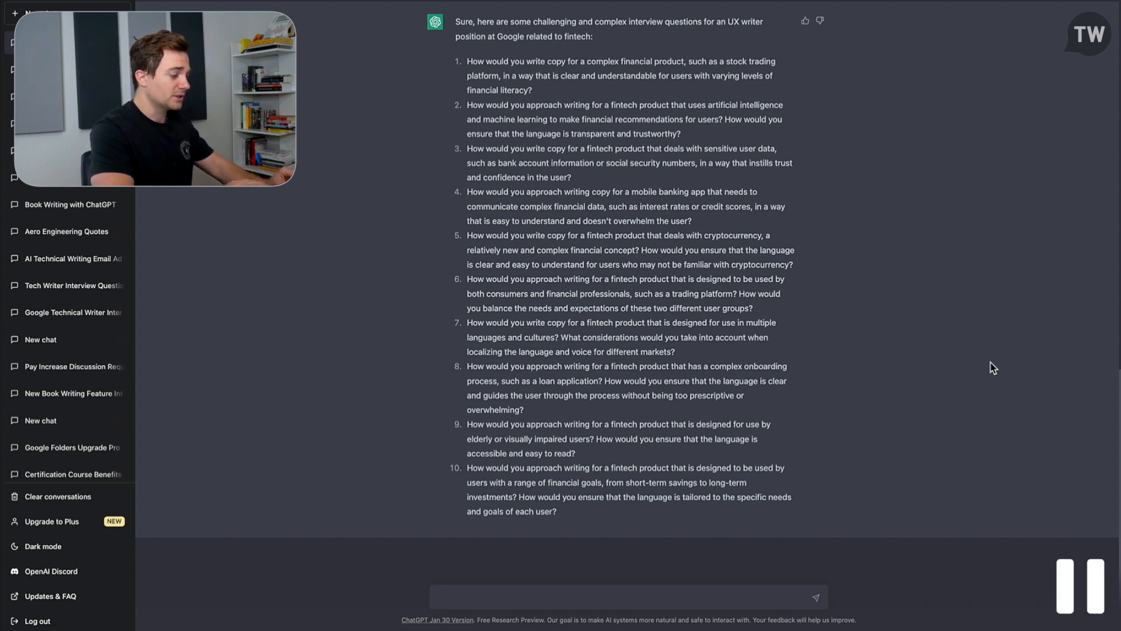
mouse_move(893, 551)
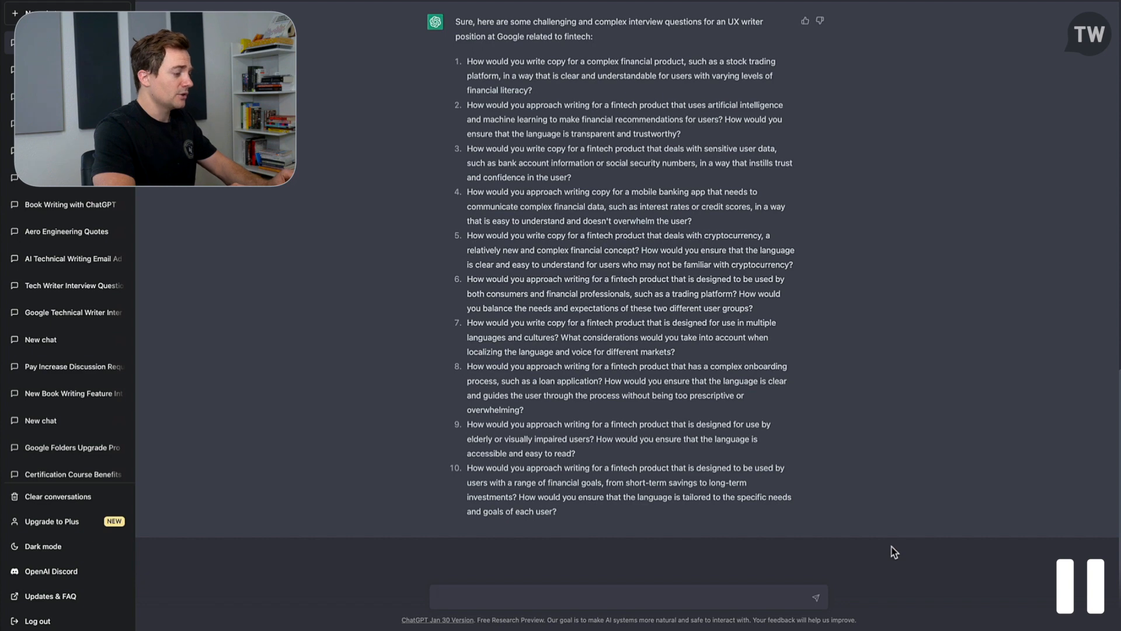
left_click(627, 597)
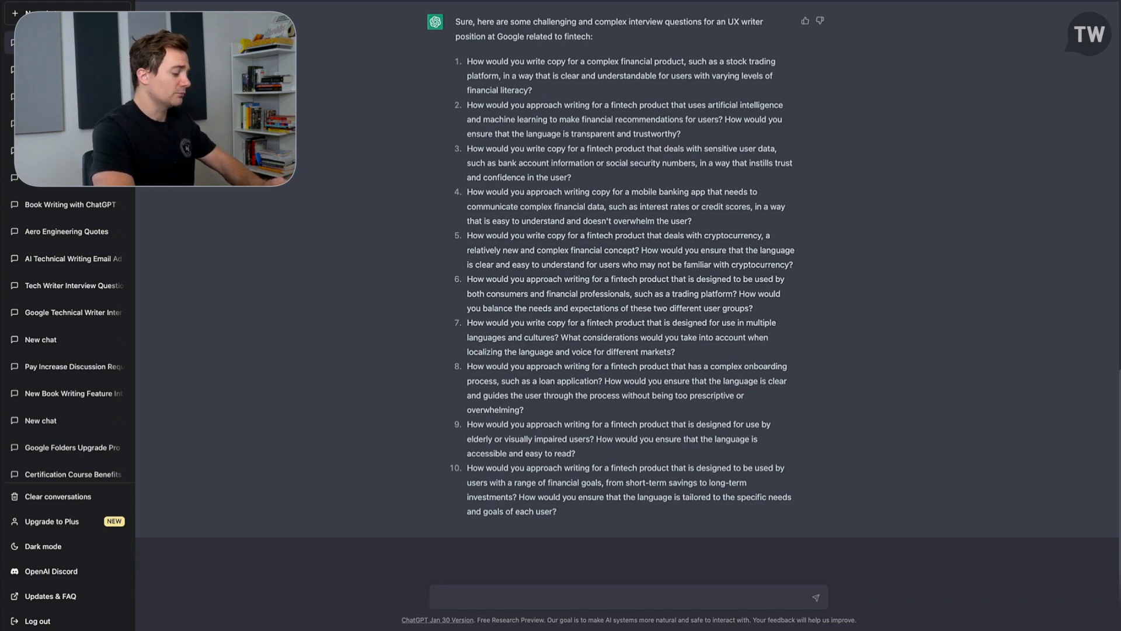
left_click(627, 597)
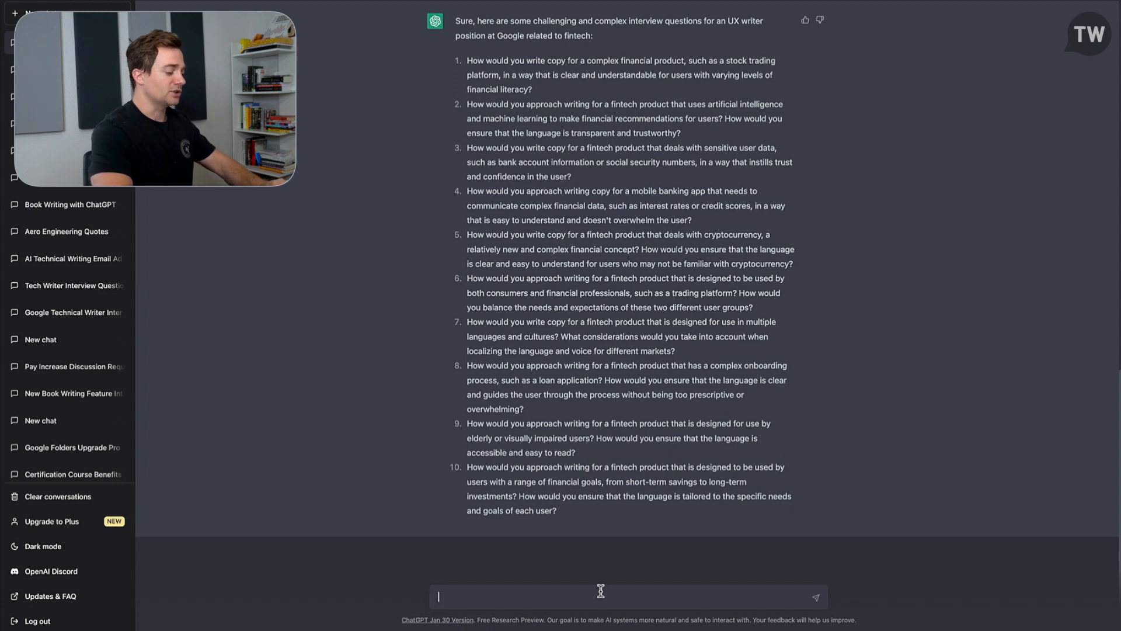
Send a prompt for squibler.io UX writer interview questions focused on its features and benefits.
type("Provide a list of interview questions for a UX writer position at squibler.io that focuses on the company's features and benefits")
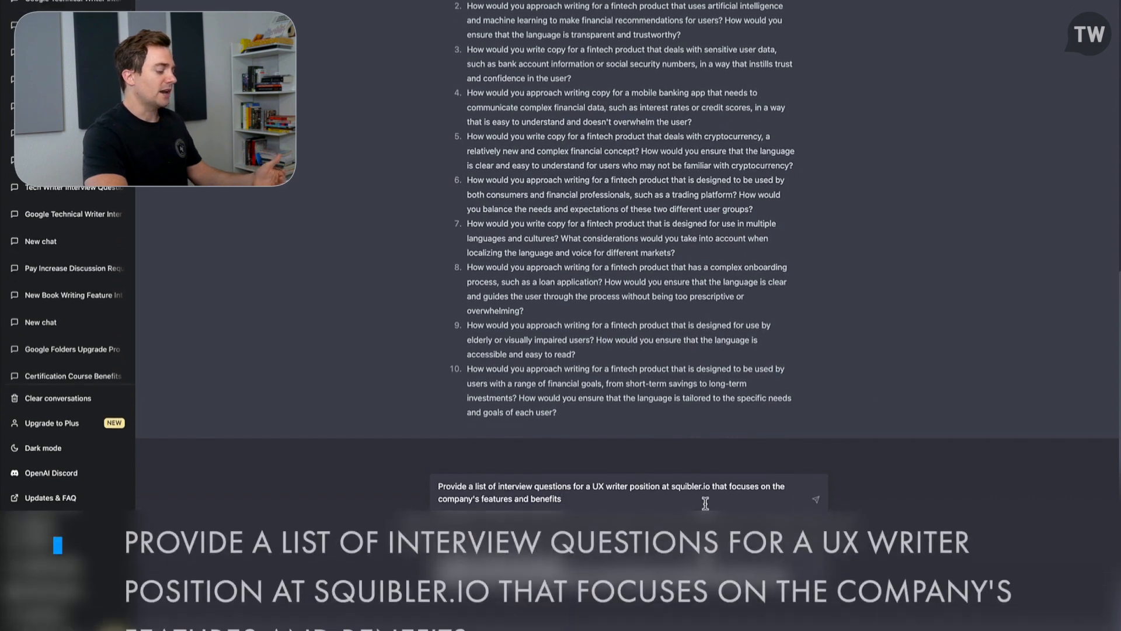
scroll("down", 3)
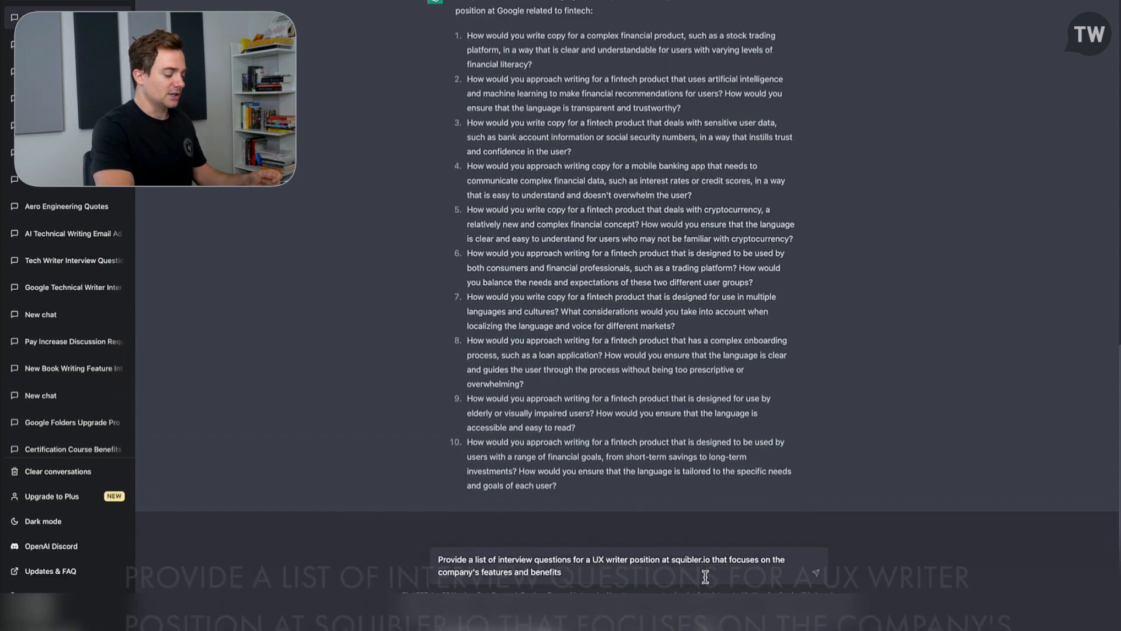
left_click(815, 565)
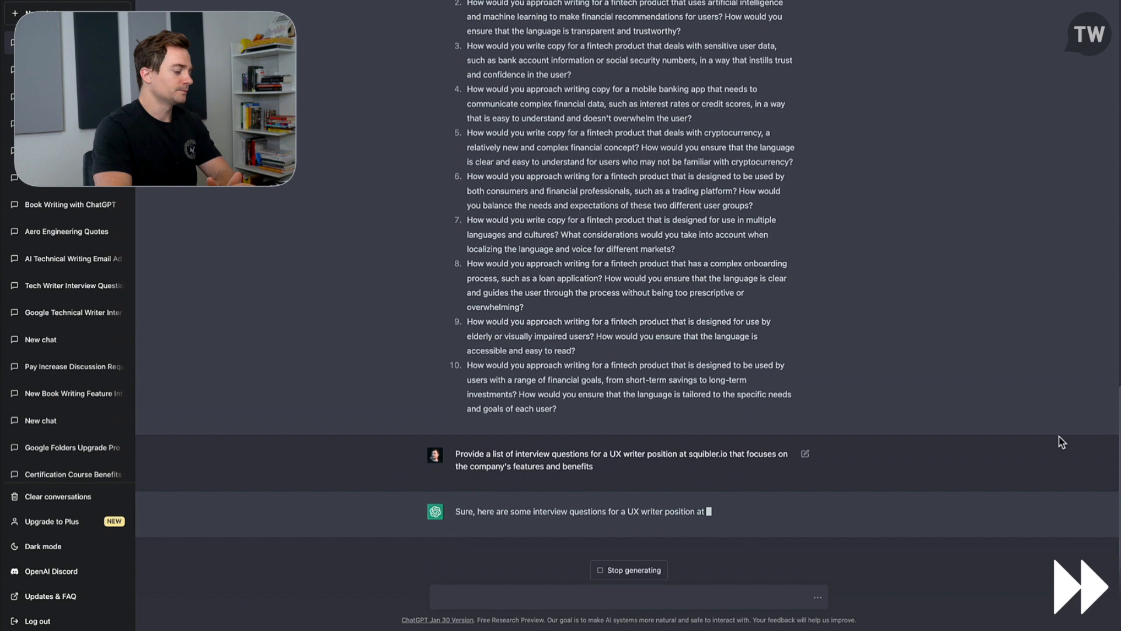